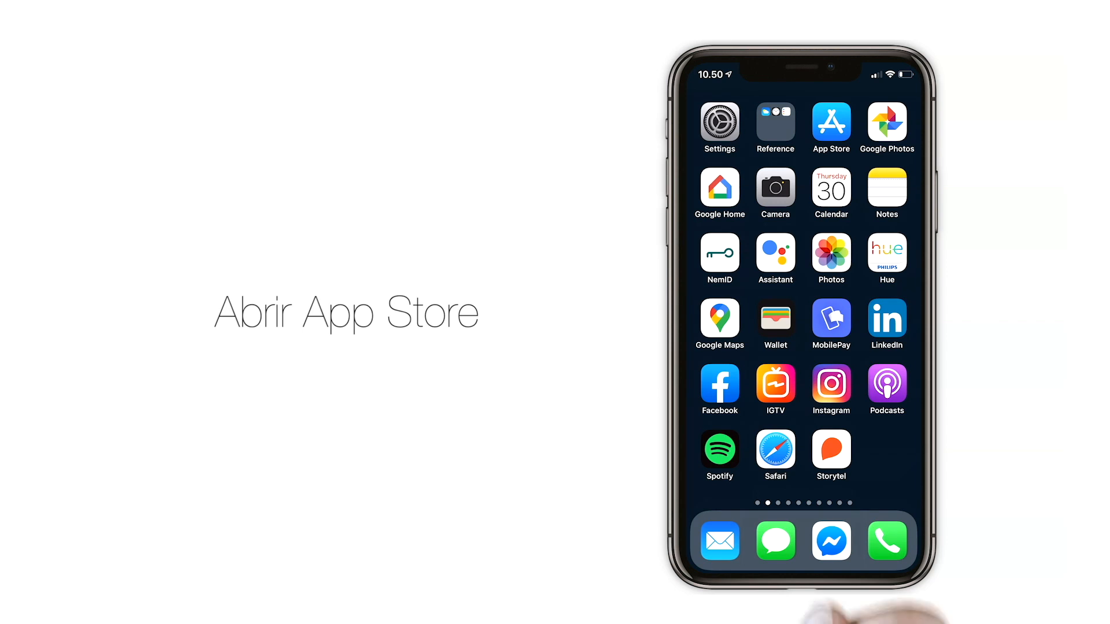
Launch the App Store from the home screen and switch to its Search page
left_click(831, 123)
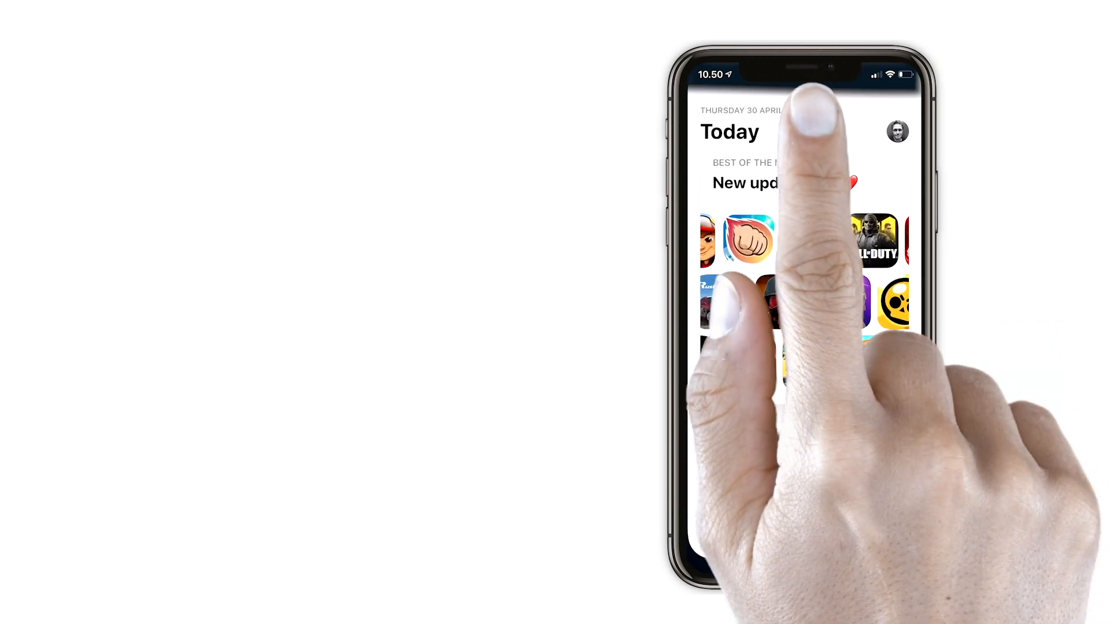
left_click(900, 537)
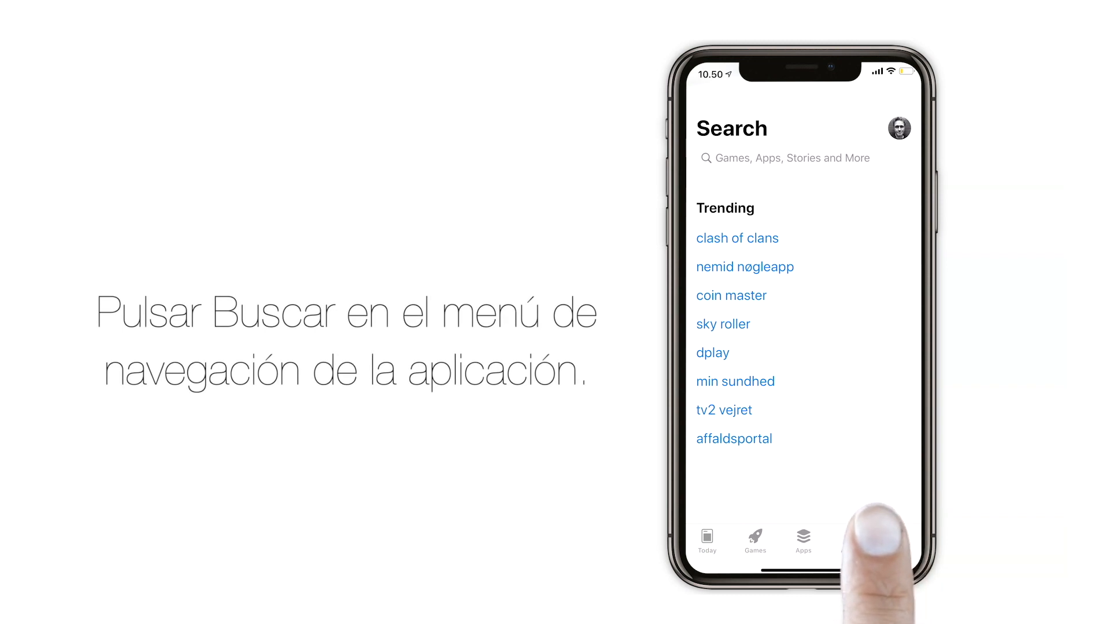
Activate the search field so it is ready for a query
left_click(791, 157)
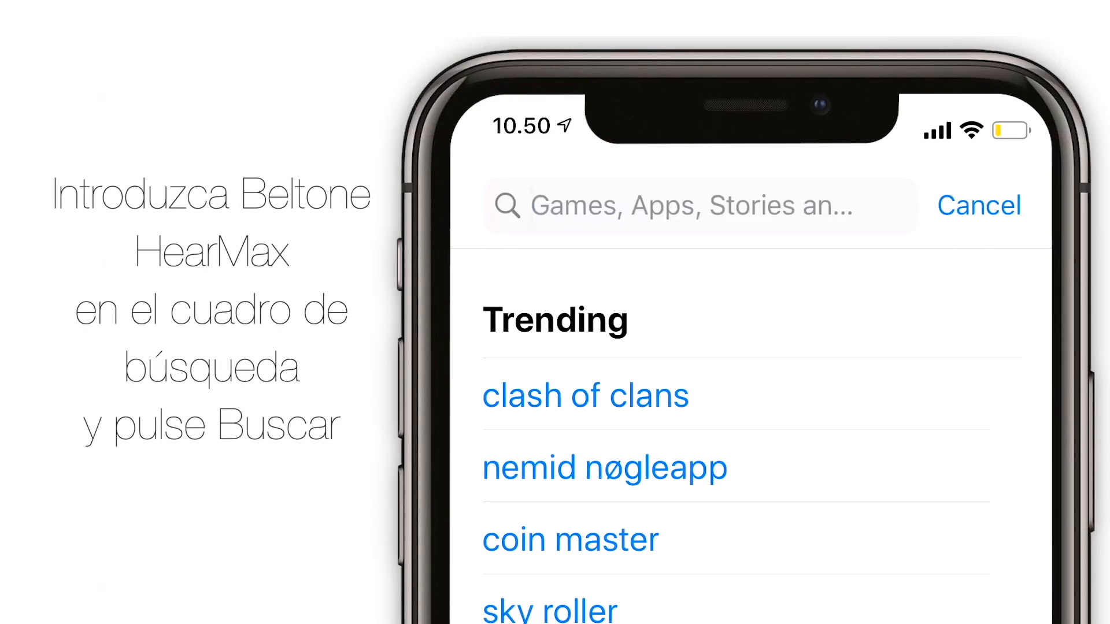
Search for 'Beltone HearMax' and show the medical app in the results
type("Beltone he")
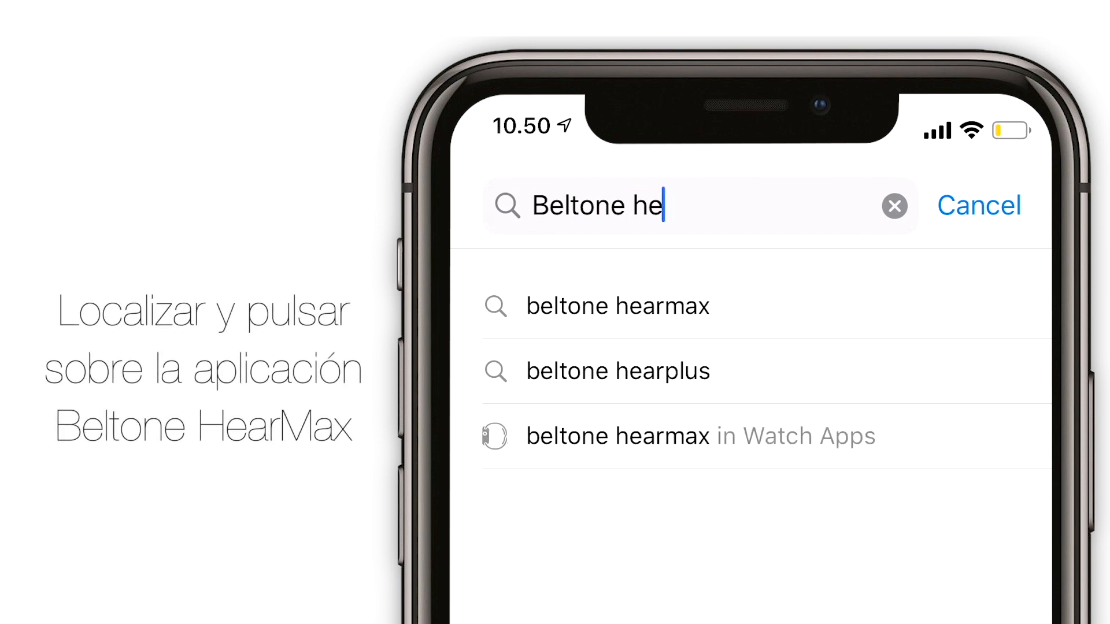
type("armax")
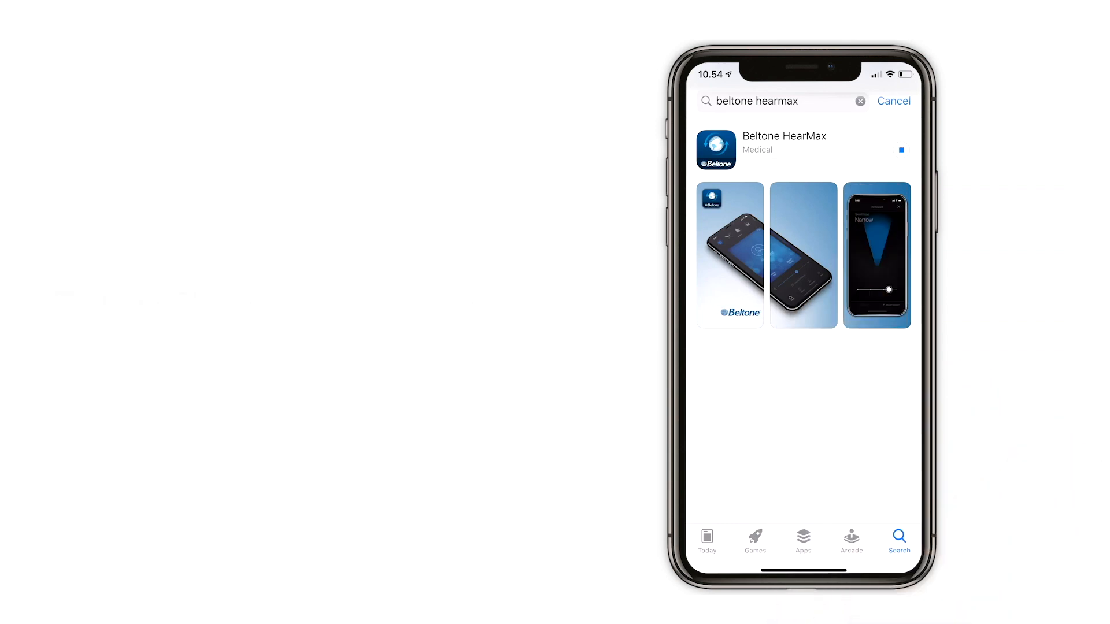
left_click(900, 149)
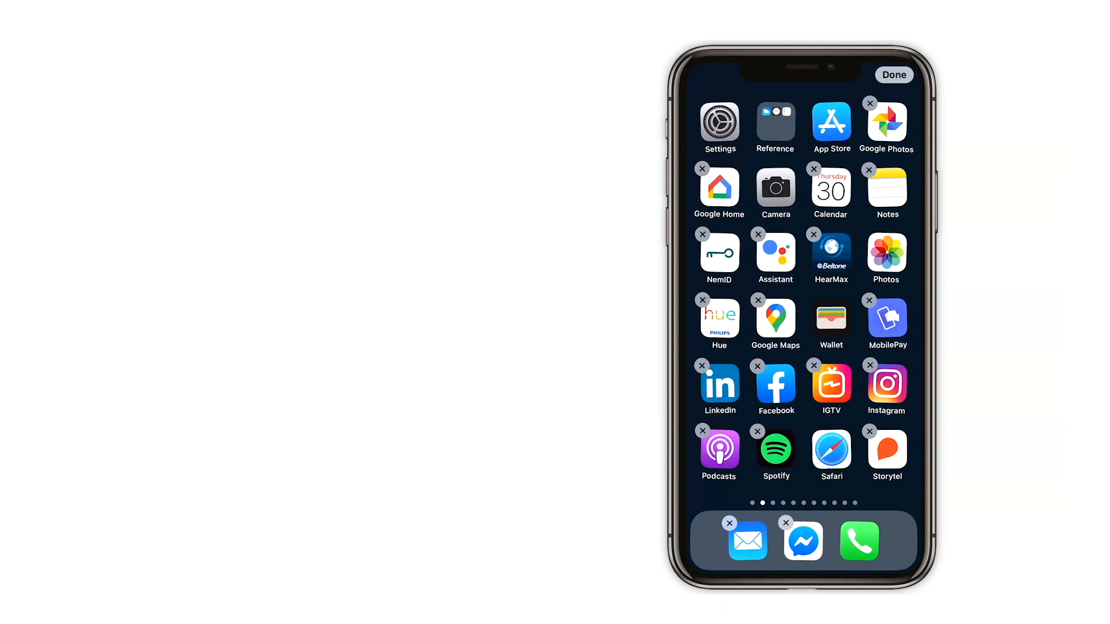
Drag the HearMax icon into the dock beside Mail, Messenger and Phone
left_click_drag(830, 251, 886, 541)
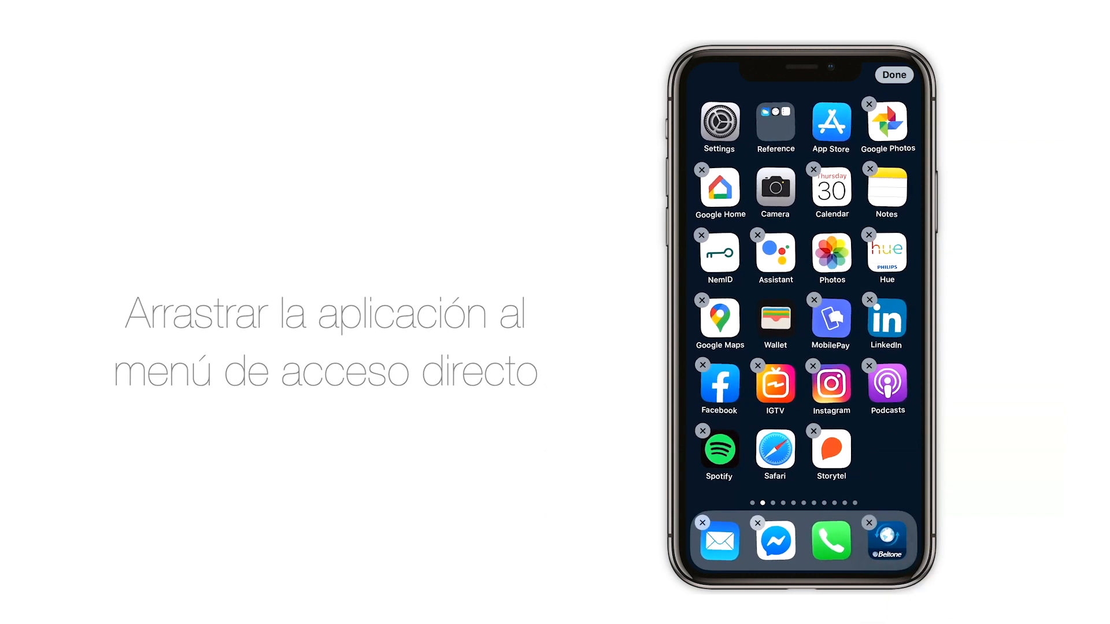